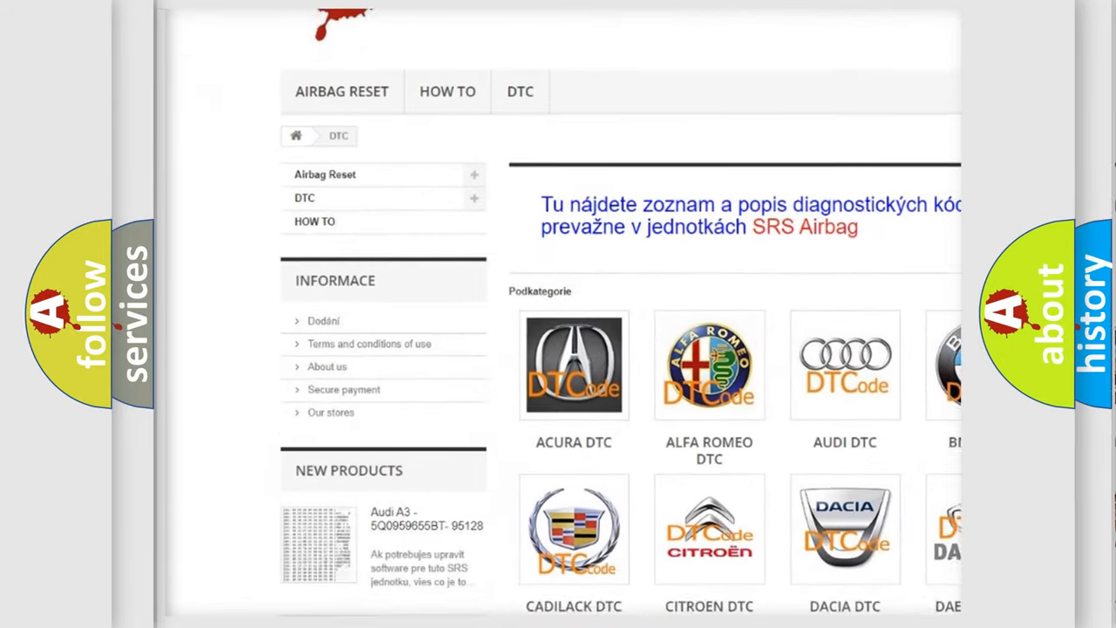
{"action": "scroll", "scroll_direction": "down", "scroll_amount": 3}
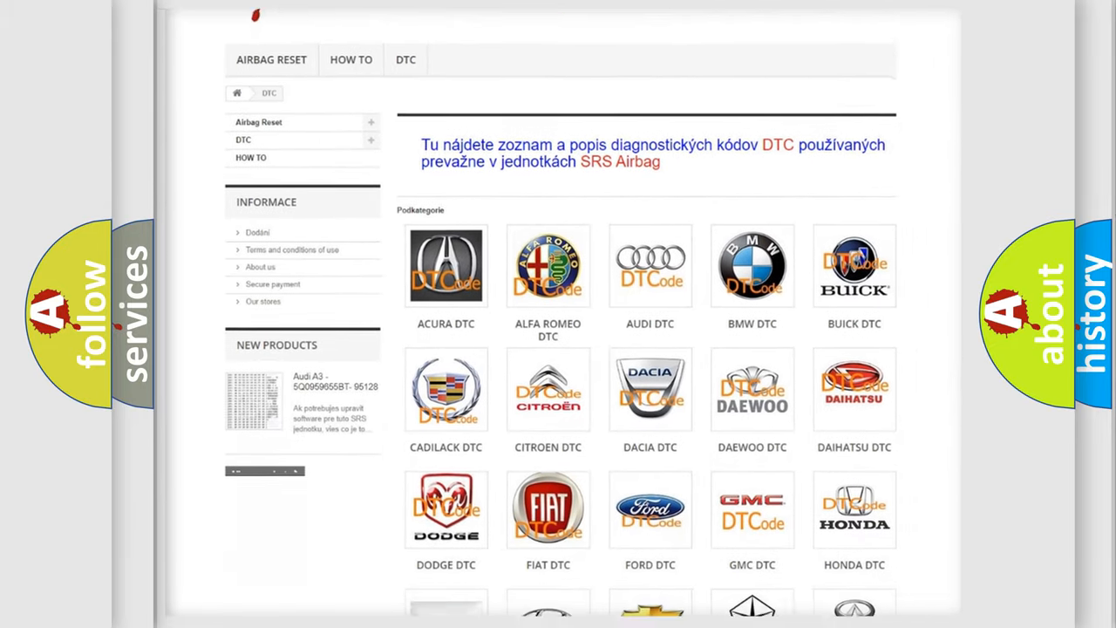
{"action": "scroll", "scroll_direction": "down", "scroll_amount": 3}
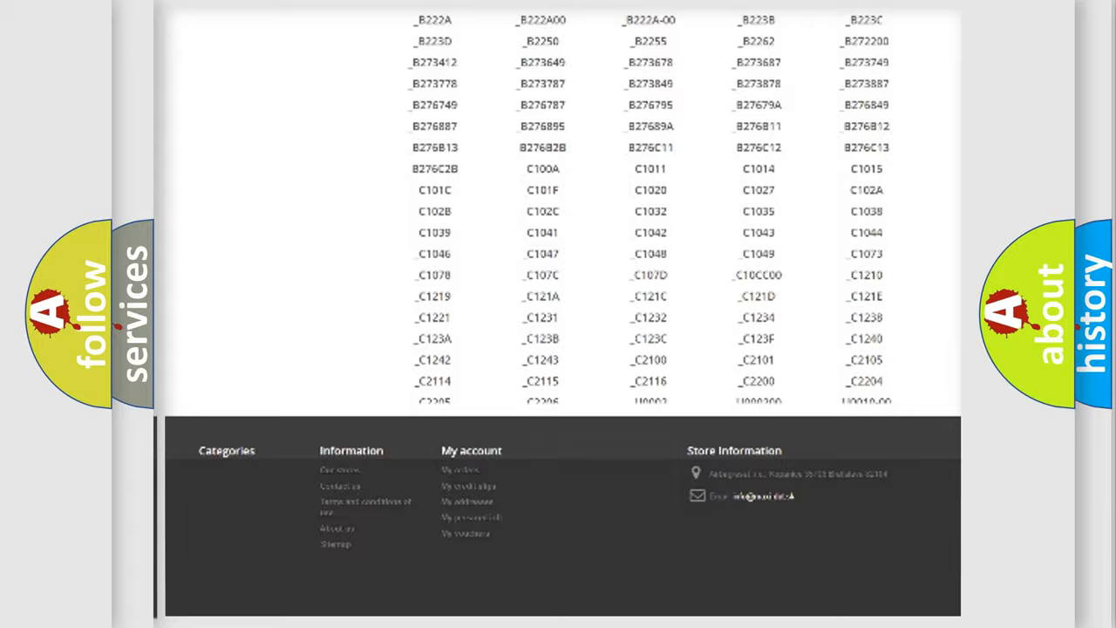
{"action": "scroll", "scroll_direction": "up", "scroll_amount": 3}
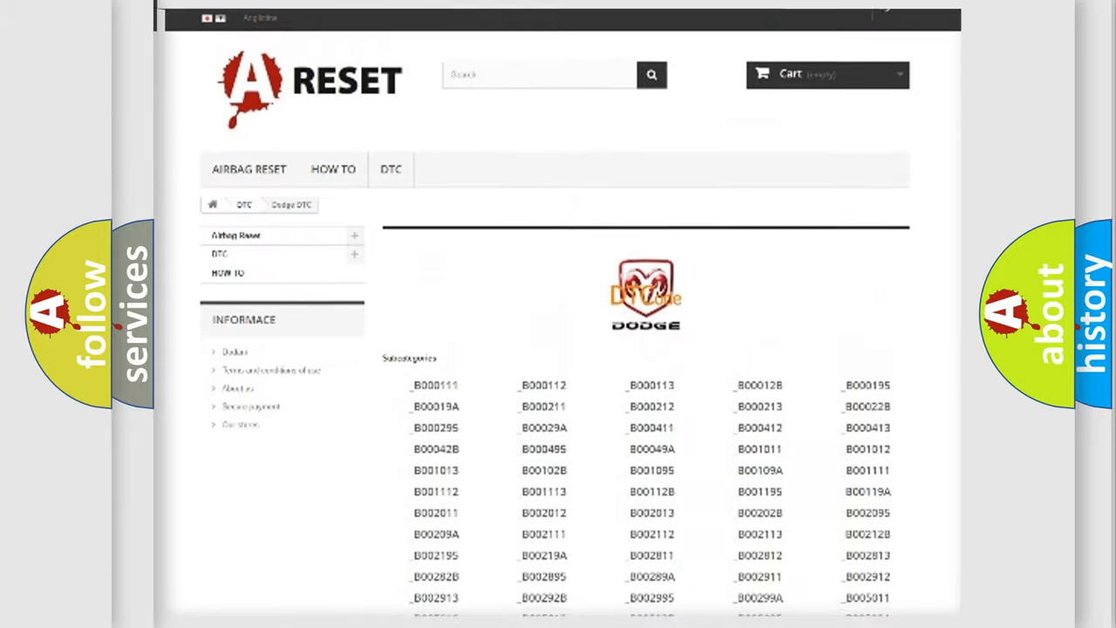